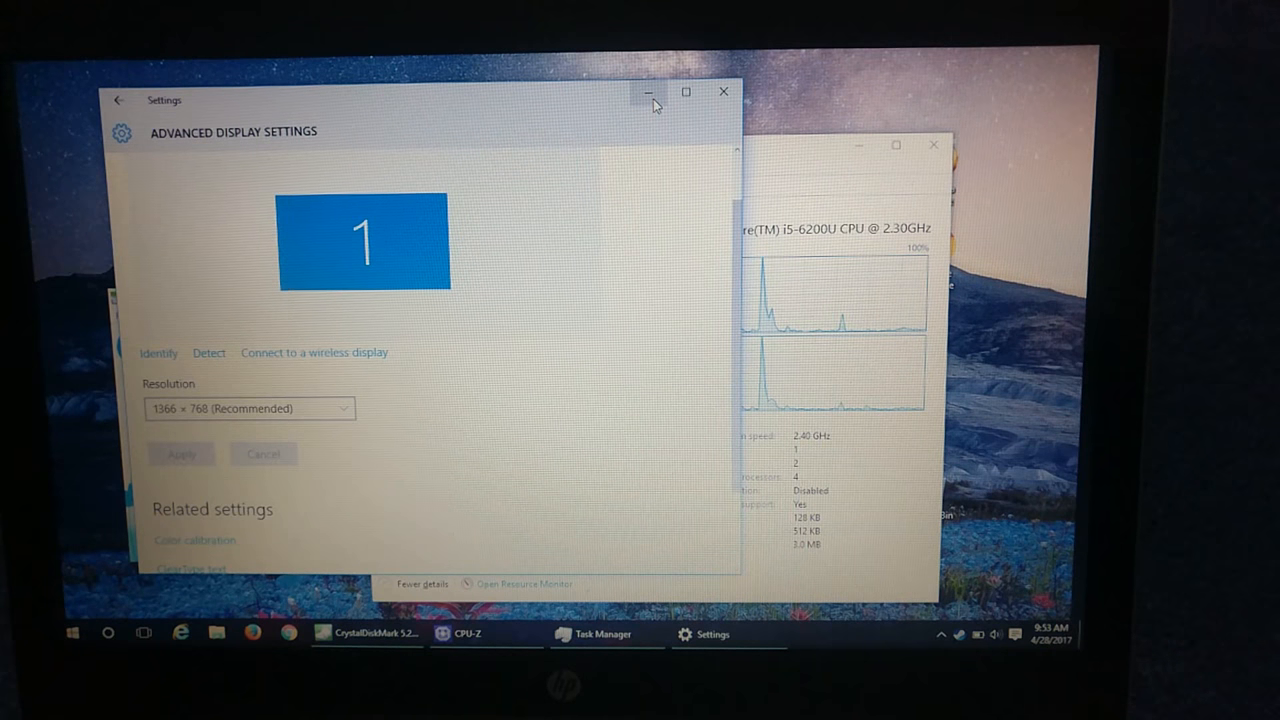
{"action": "mouse_move", "coordinate": [648, 92]}
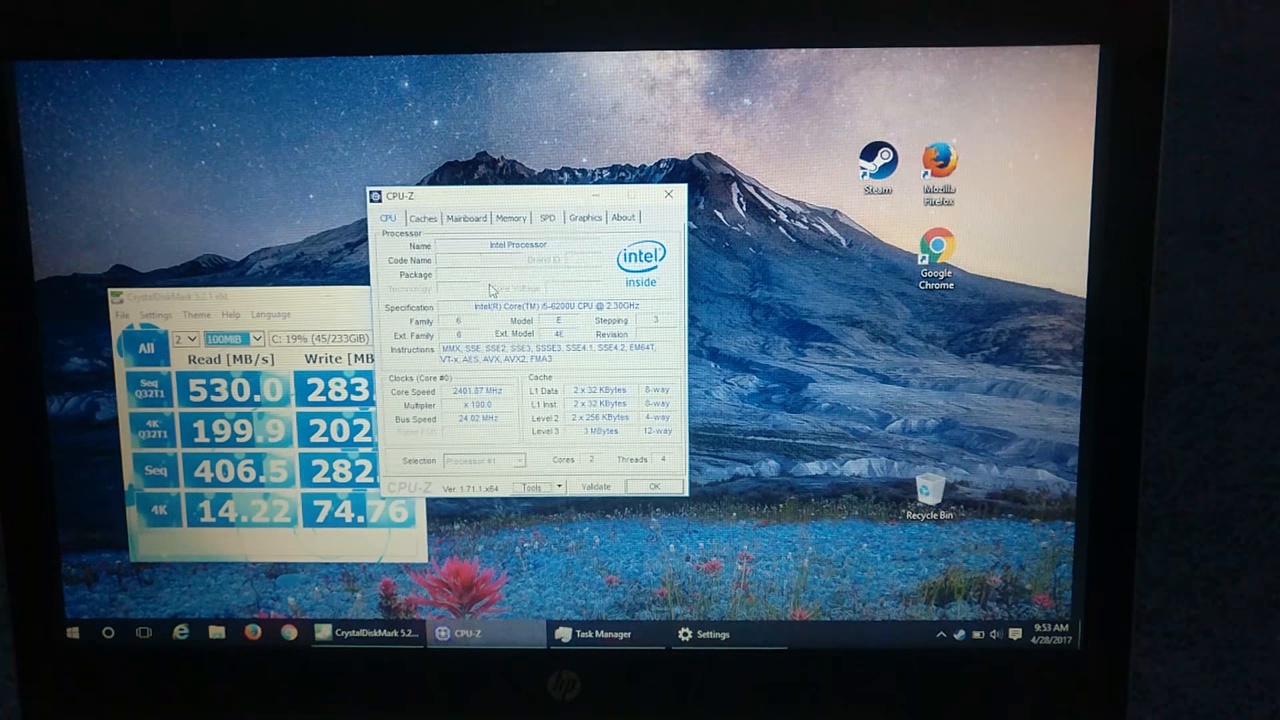
Step: Review the Caches, Mainboard, Memory, Graphics and About details, then close CPU-Z
{"action": "left_click", "coordinate": [424, 216]}
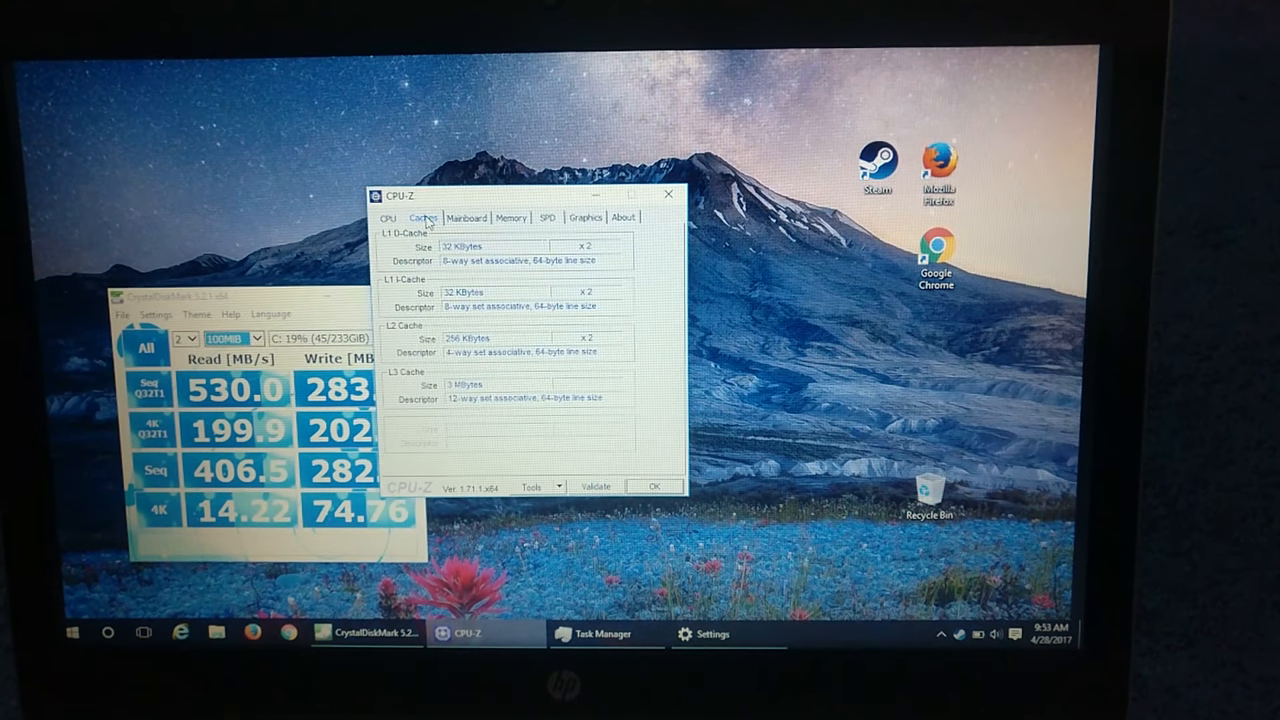
{"action": "left_click", "coordinate": [464, 216]}
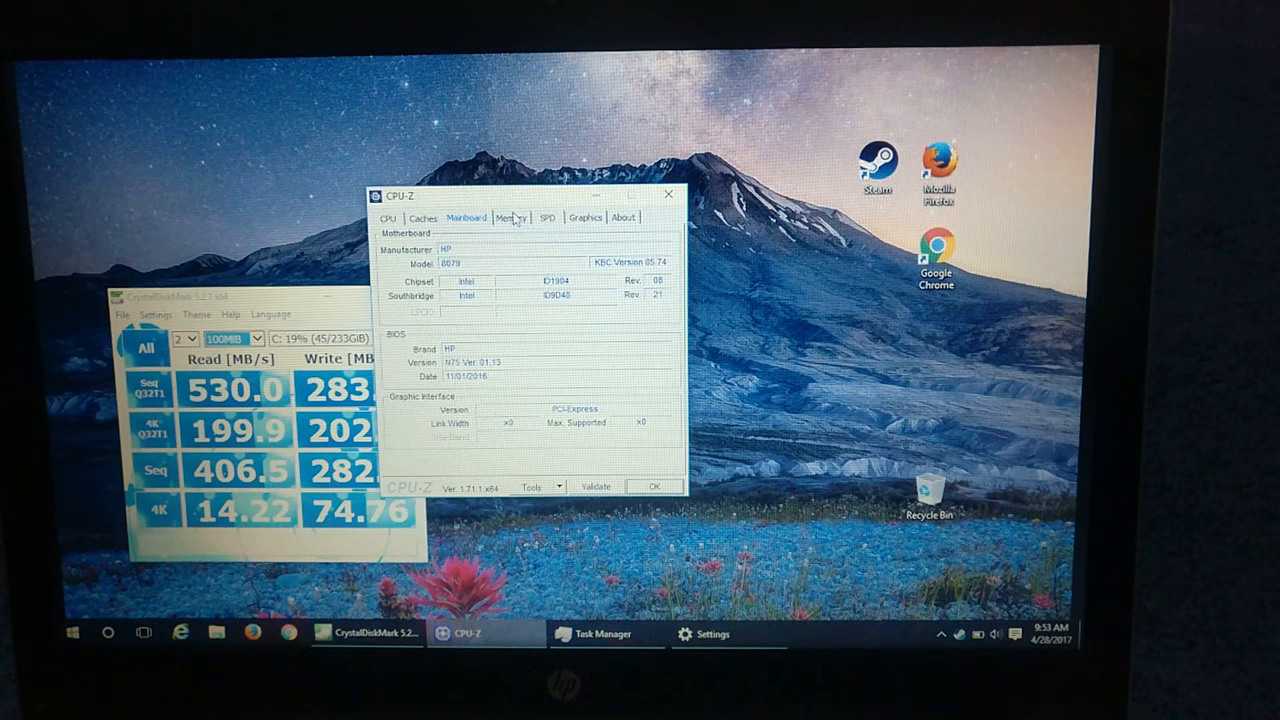
{"action": "left_click", "coordinate": [512, 216]}
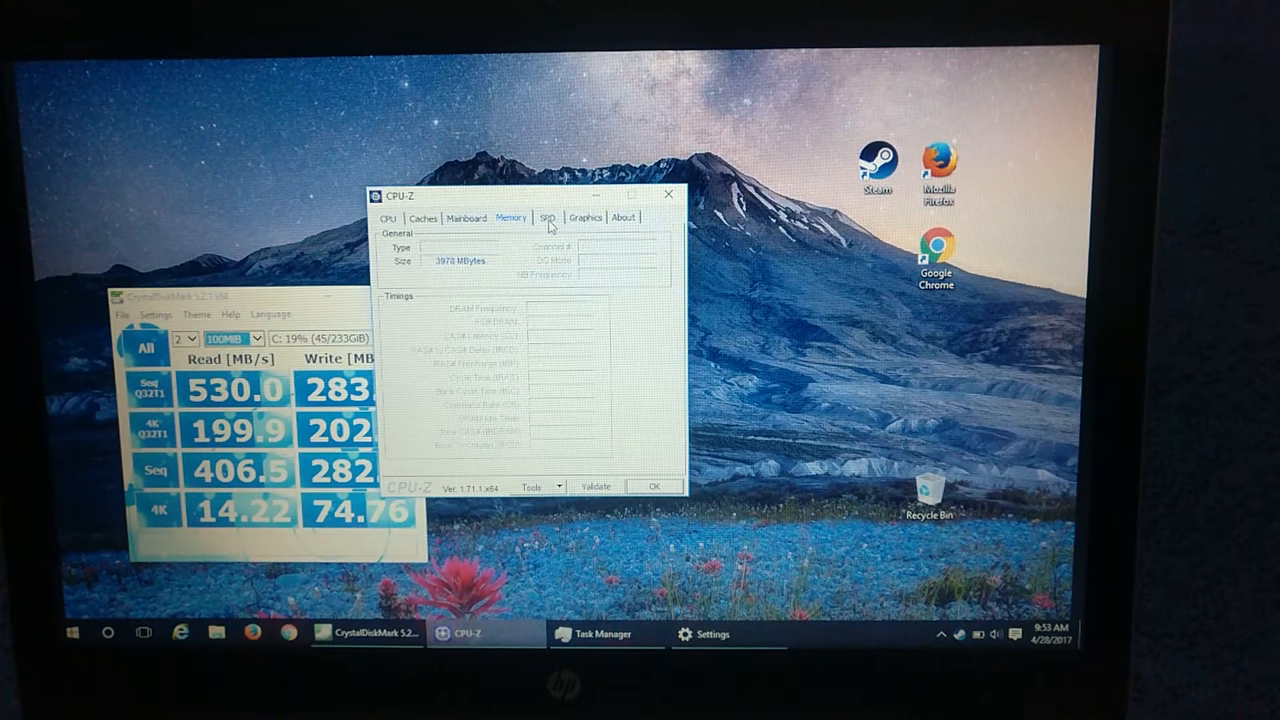
{"action": "left_click", "coordinate": [584, 216]}
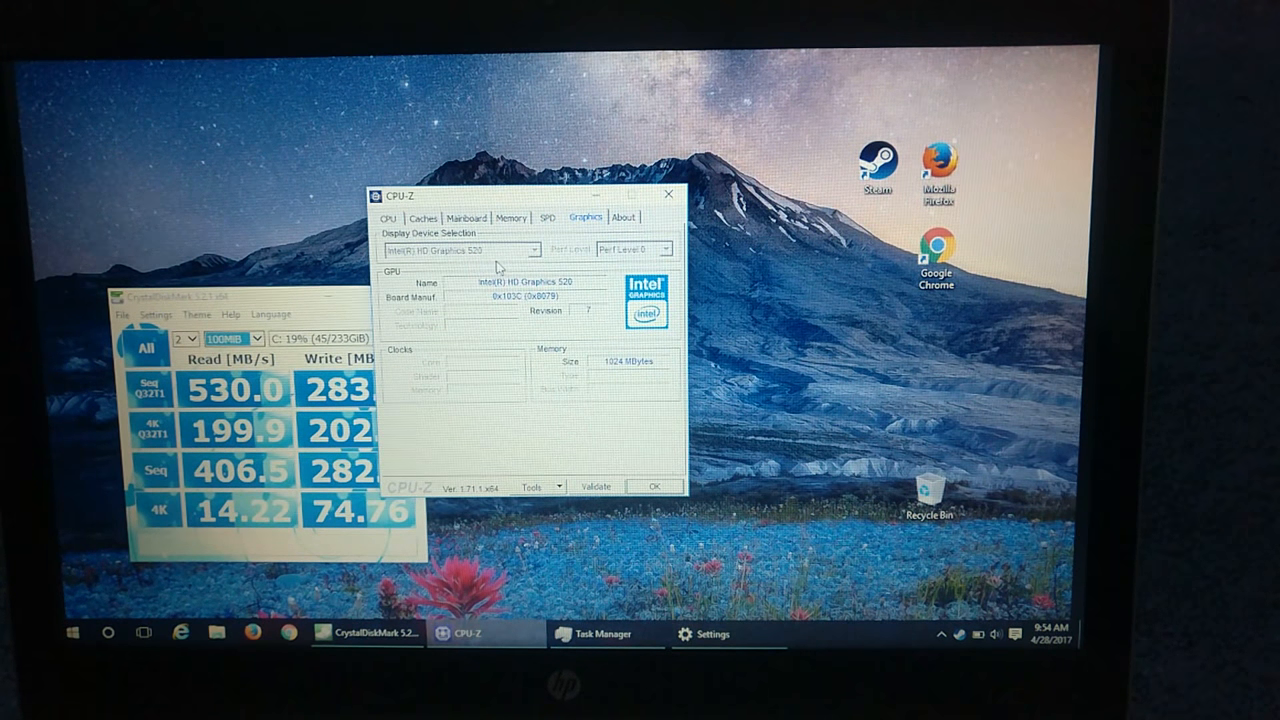
{"action": "left_click", "coordinate": [624, 216]}
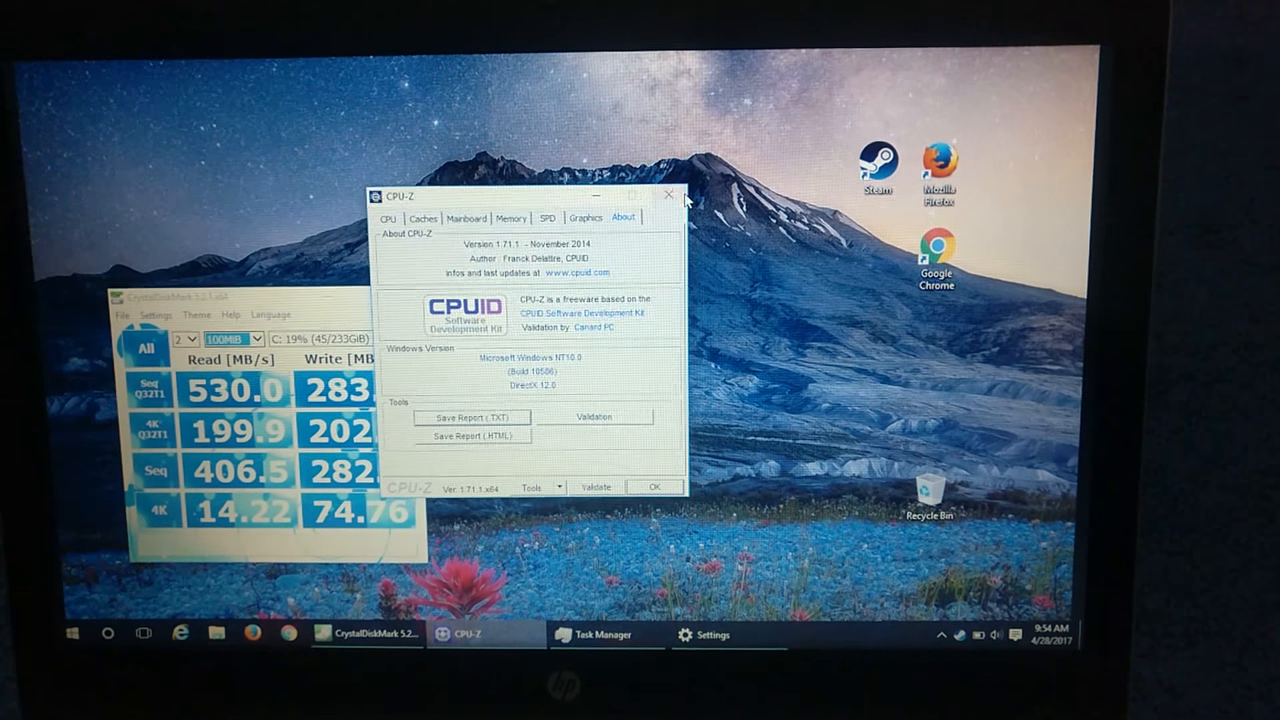
{"action": "left_click", "coordinate": [668, 196]}
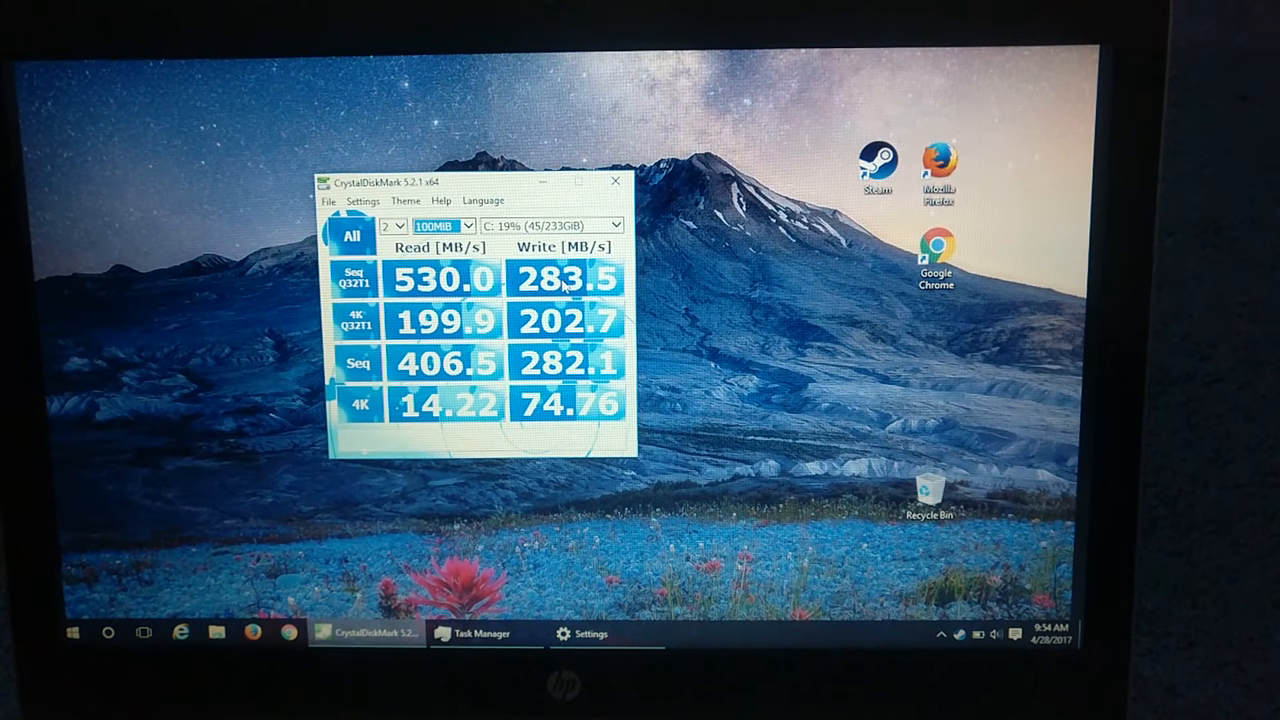
{"action": "mouse_move", "coordinate": [460, 420]}
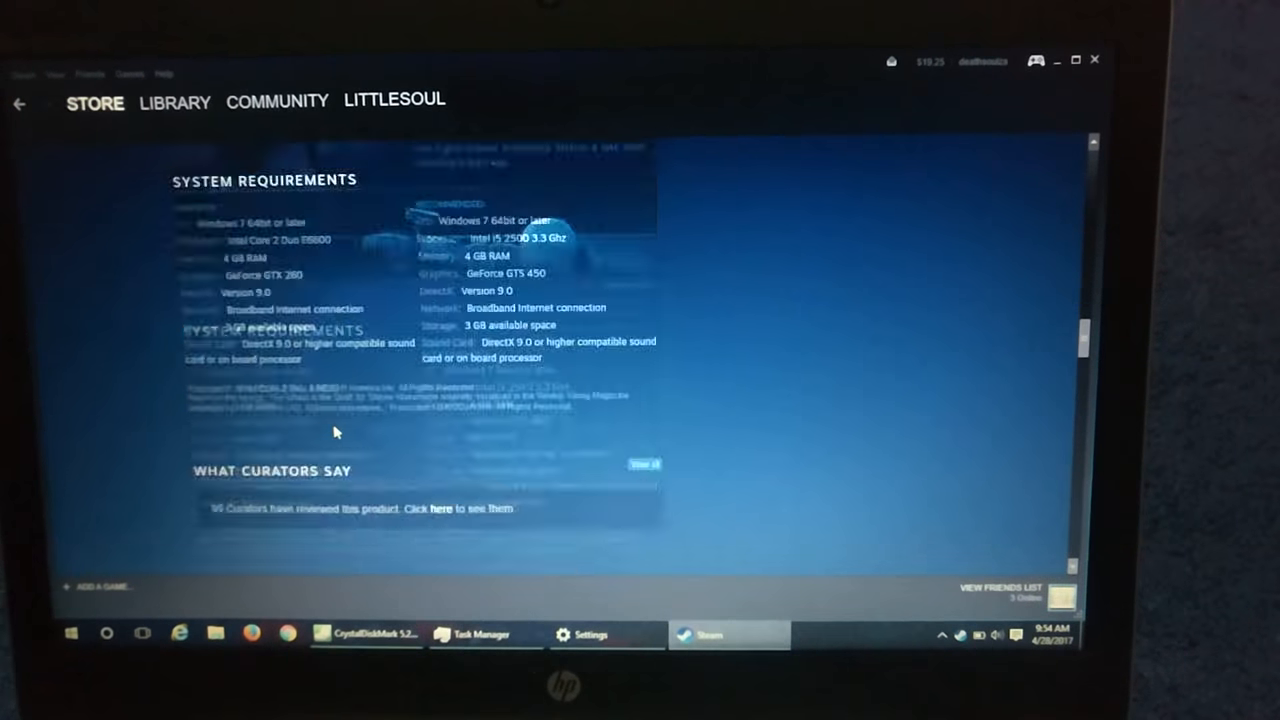
Step: Scroll the store page down through System Requirements to the curator reviews
{"action": "scroll", "scroll_direction": "down", "scroll_amount": 3}
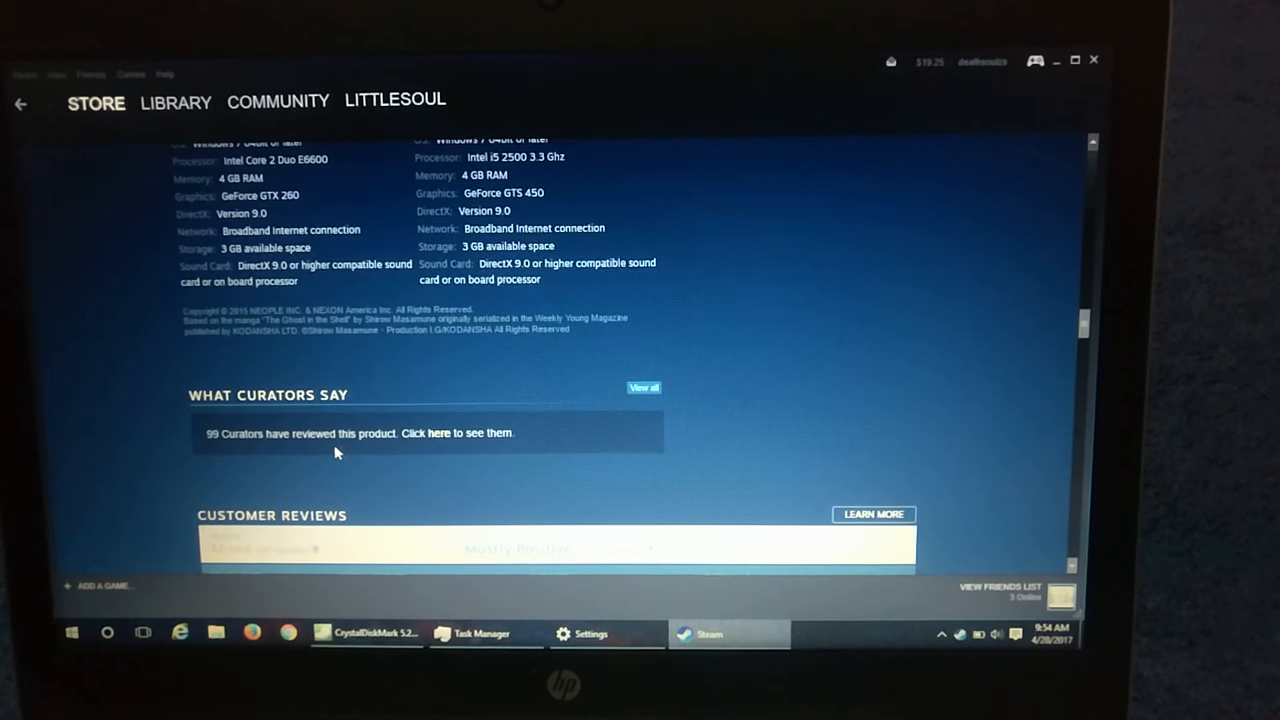
{"action": "scroll", "scroll_direction": "down", "scroll_amount": 3}
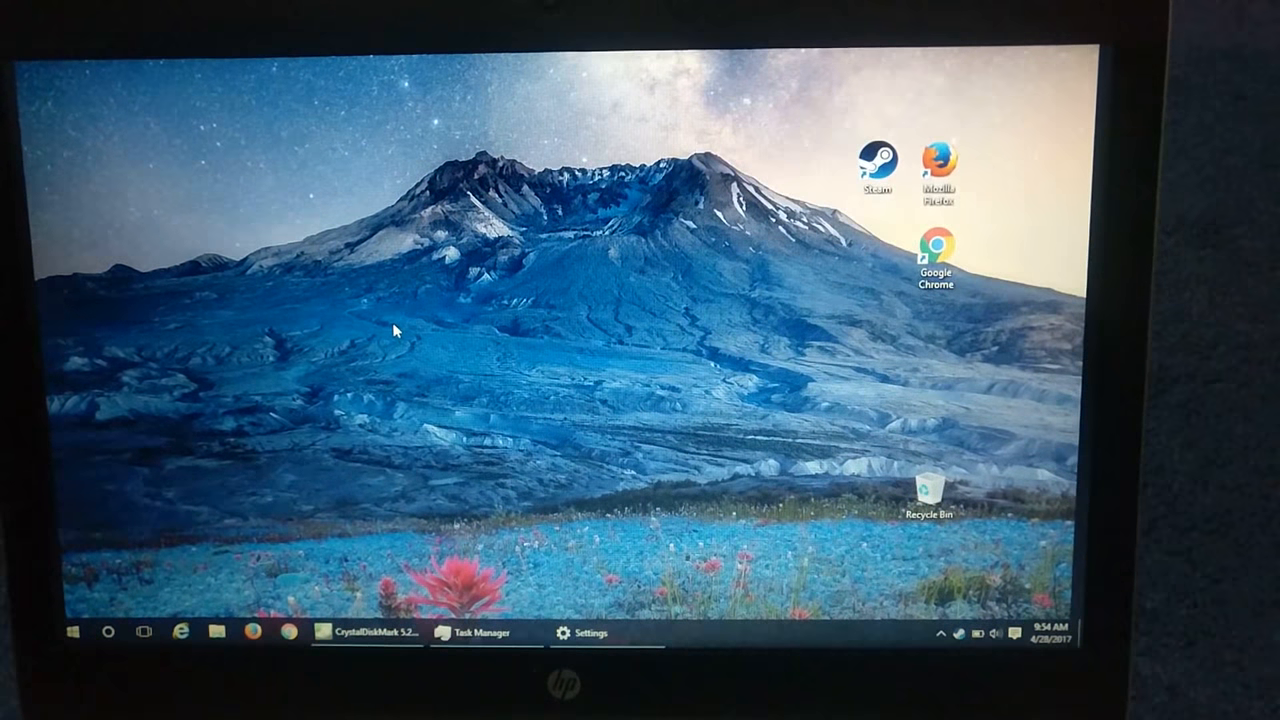
{"action": "mouse_move", "coordinate": [464, 350]}
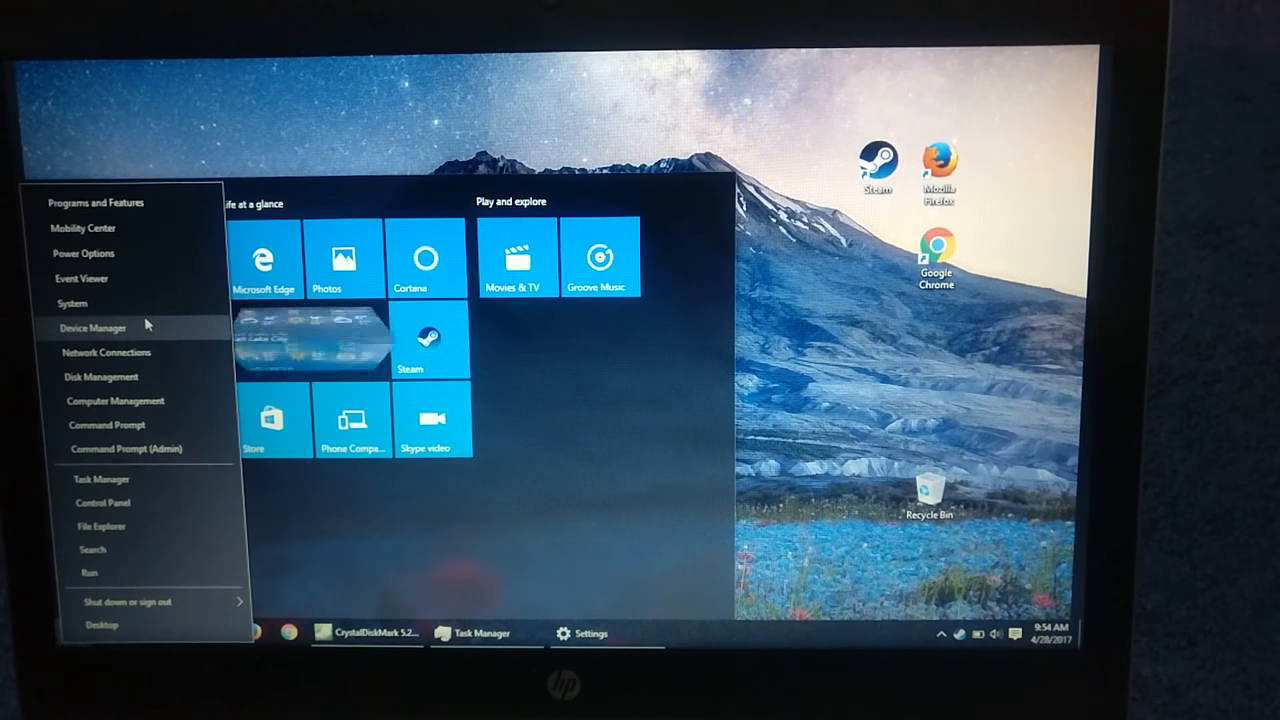
Step: Launch File Explorer from the Start button's Win+X menu
{"action": "left_click", "coordinate": [72, 304]}
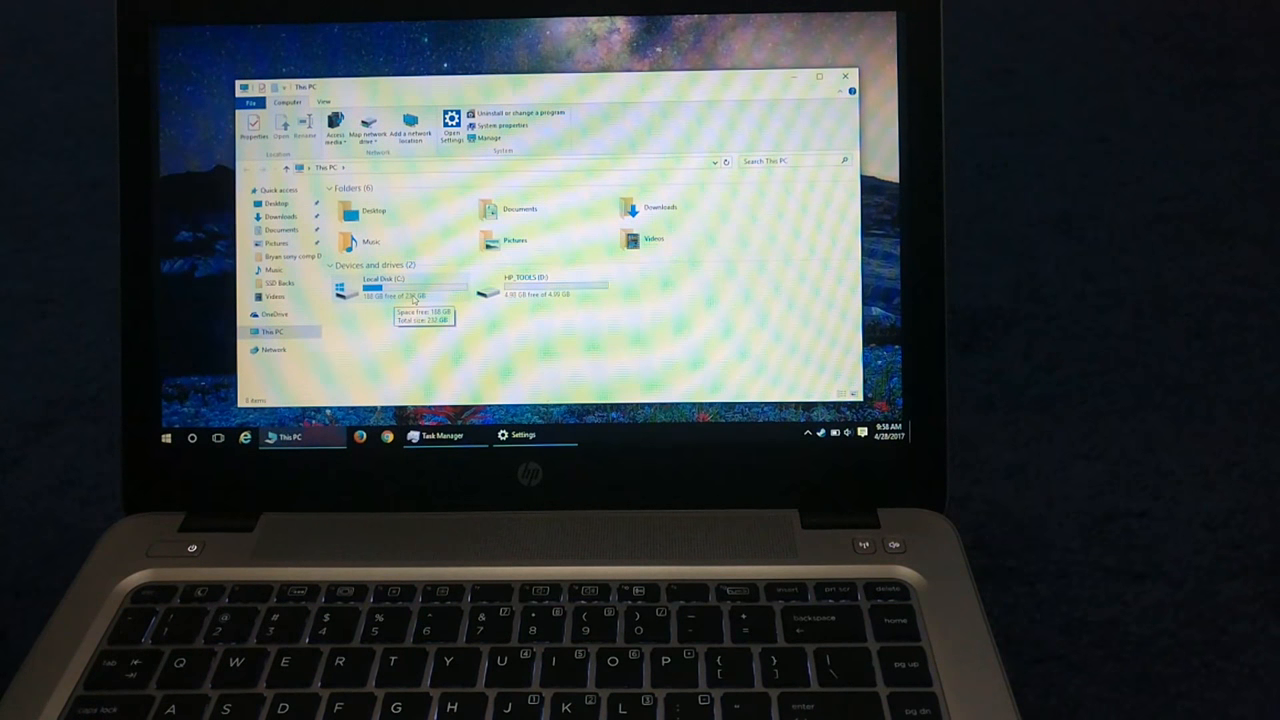
{"action": "mouse_move", "coordinate": [536, 348]}
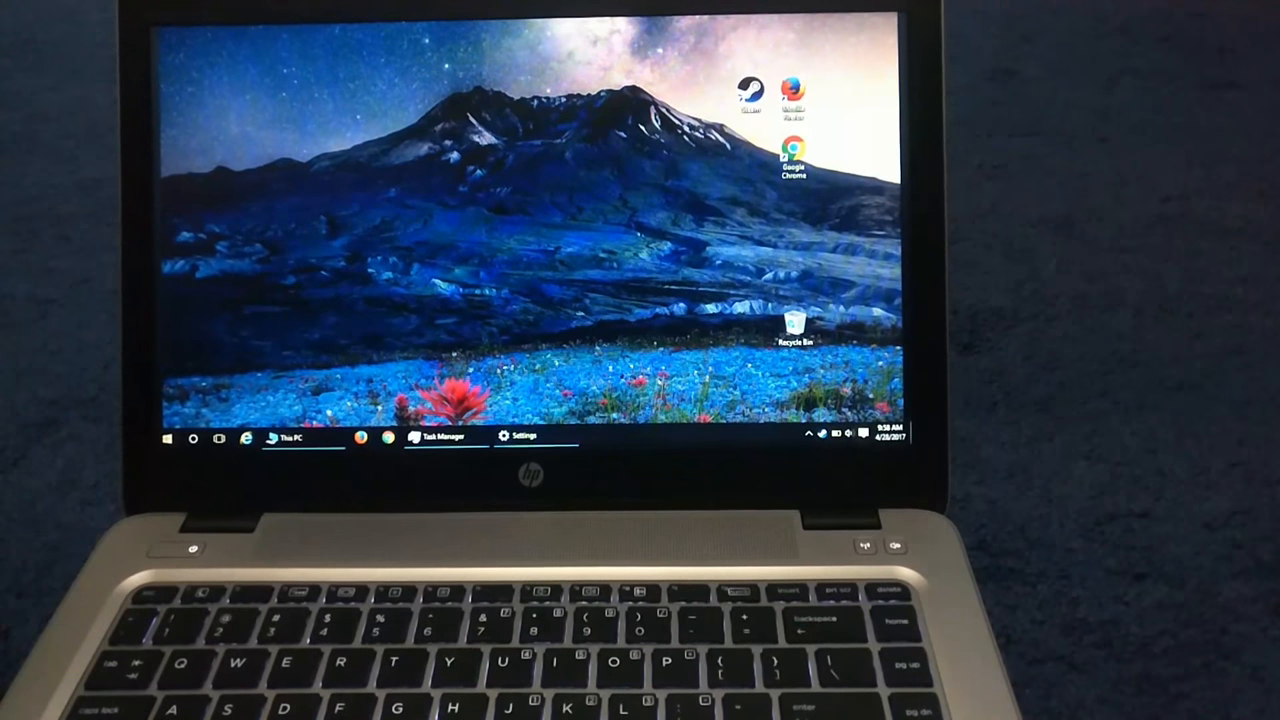
Step: Restore Task Manager, view the 4.0 GB memory usage graph, then close it
{"action": "left_click", "coordinate": [436, 438]}
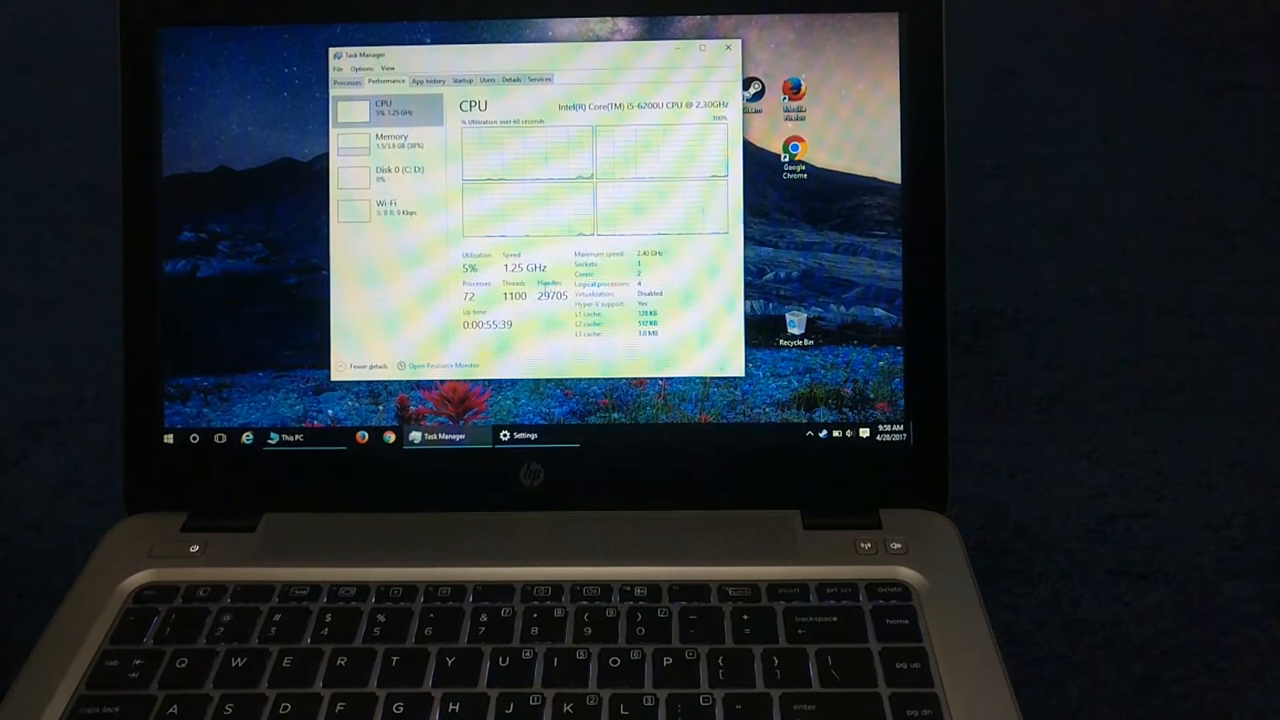
{"action": "left_click", "coordinate": [390, 140]}
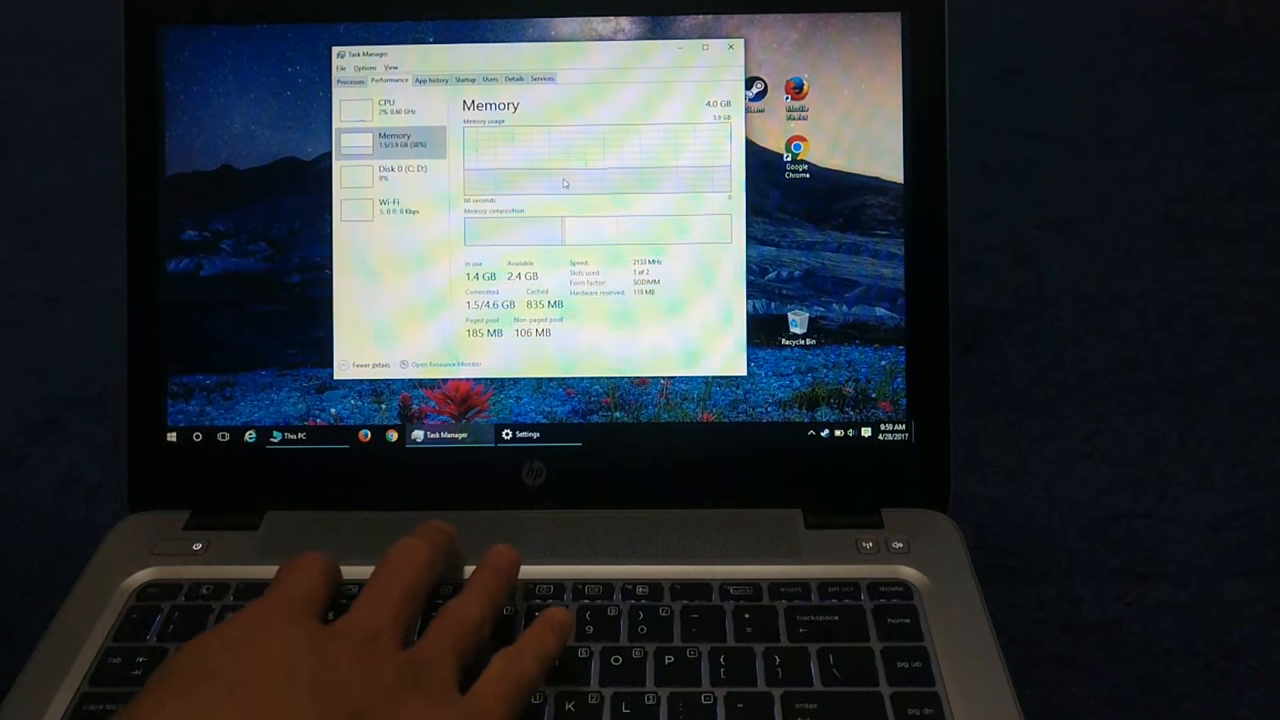
{"action": "left_click", "coordinate": [730, 48]}
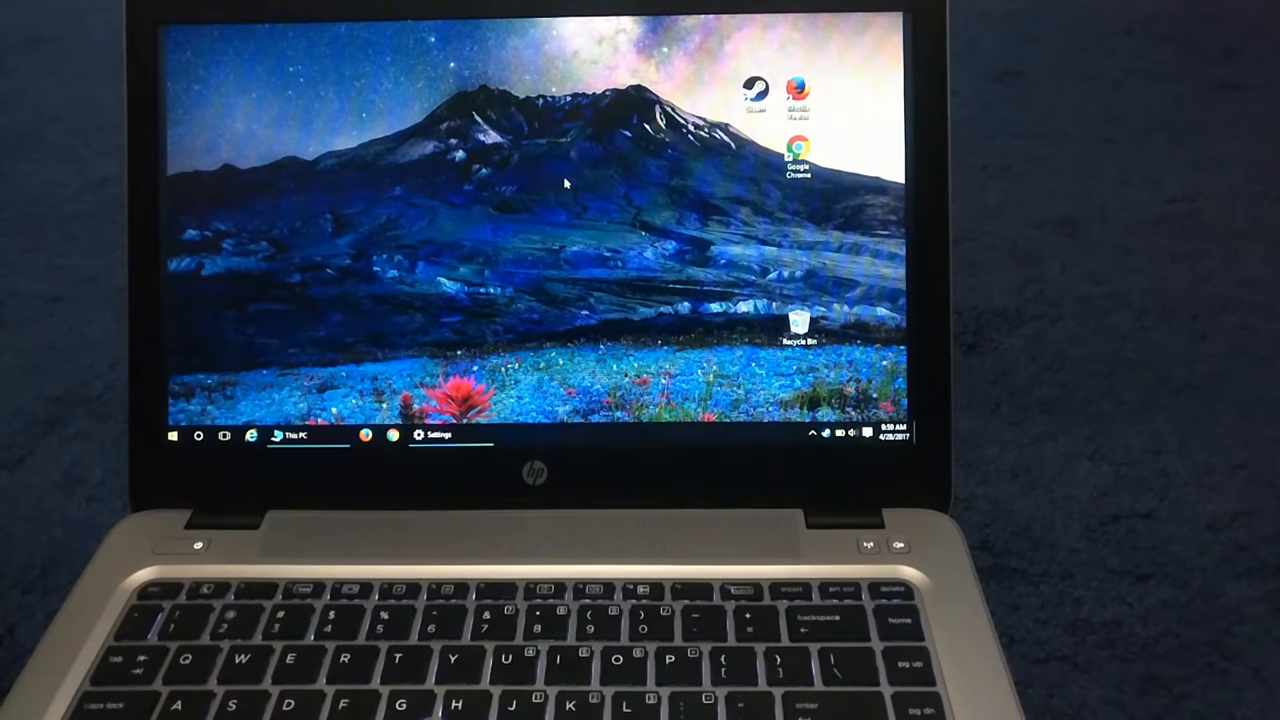